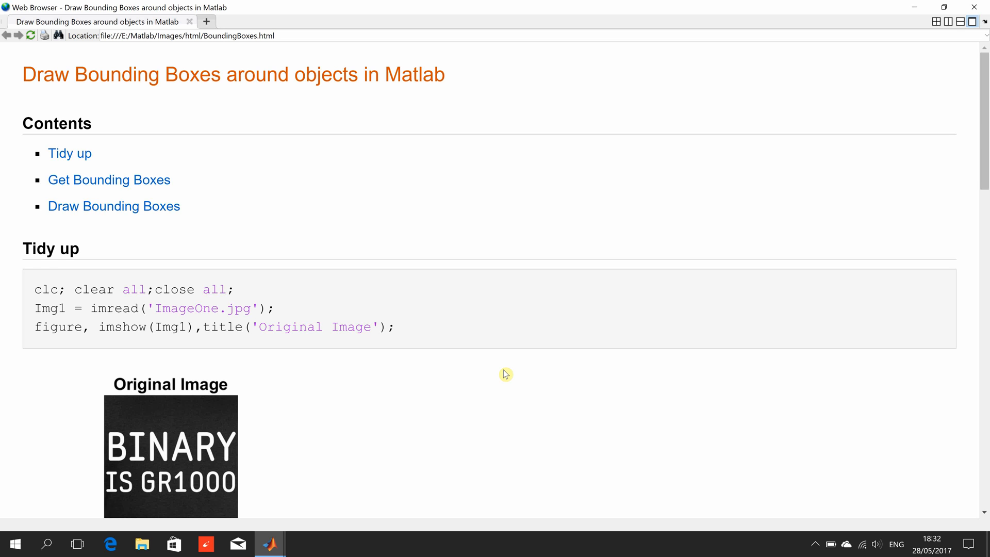
# Step: Scroll the published page until the Get Bounding Boxes code (im2bw, bwlabel, regionprops) is visible
pyautogui.scroll(-3)
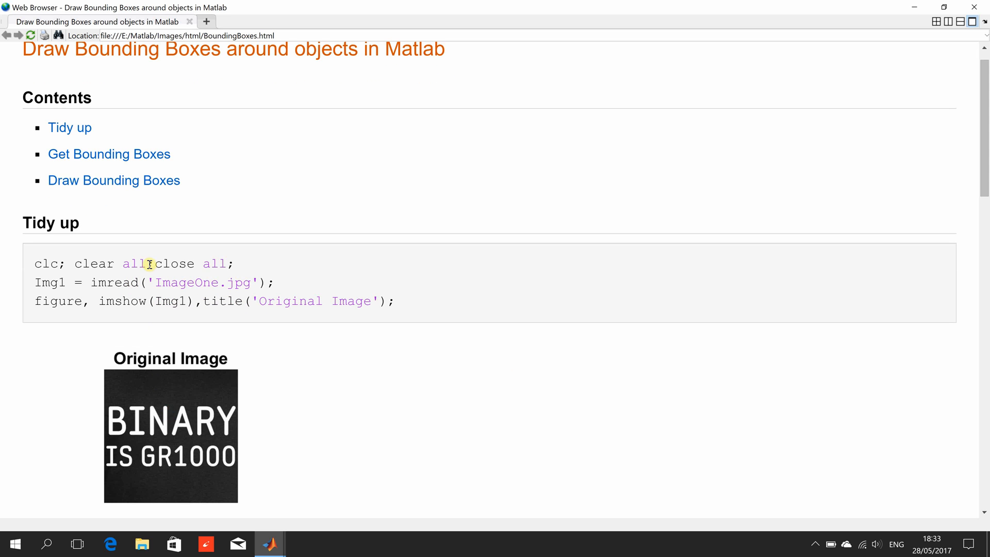
pyautogui.moveTo(166, 280)
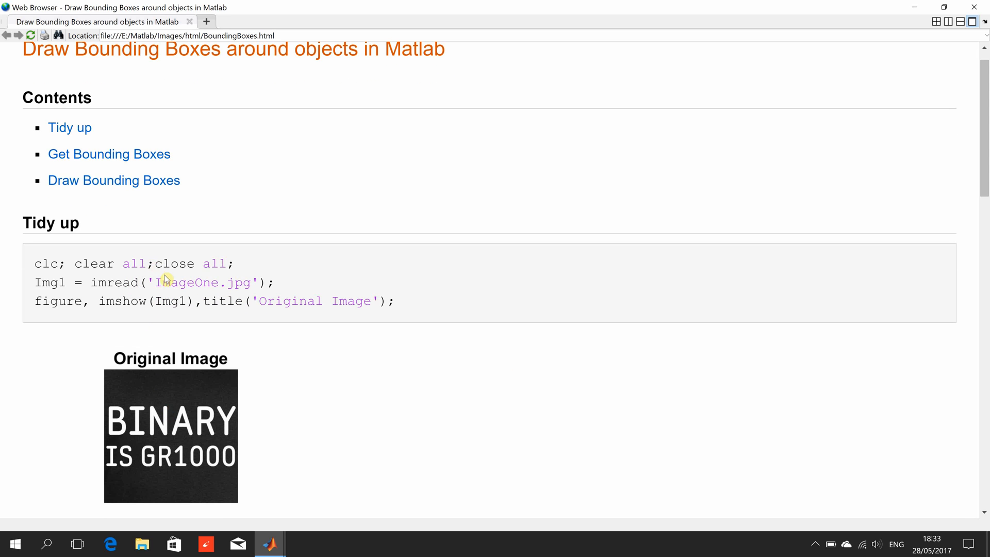
pyautogui.moveTo(184, 354)
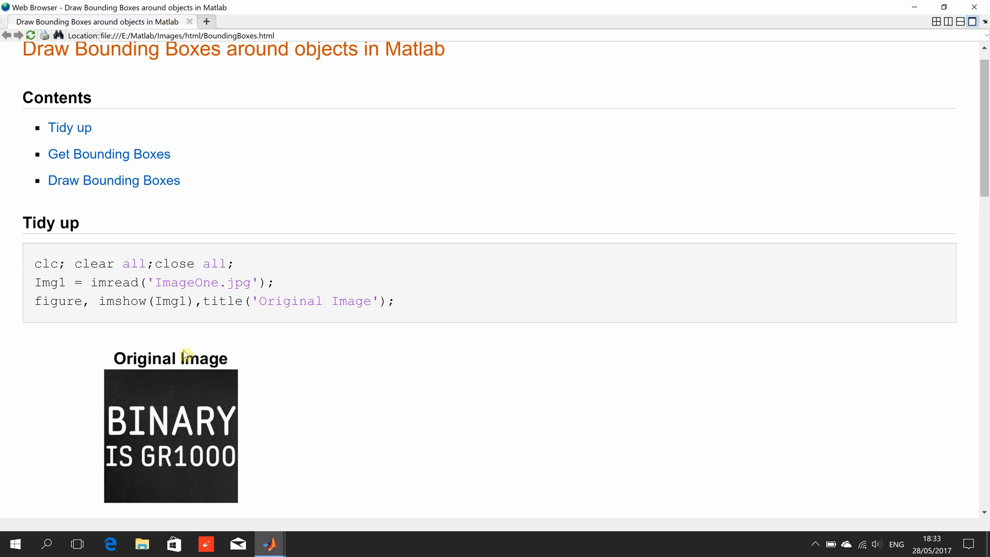
pyautogui.moveTo(767, 167)
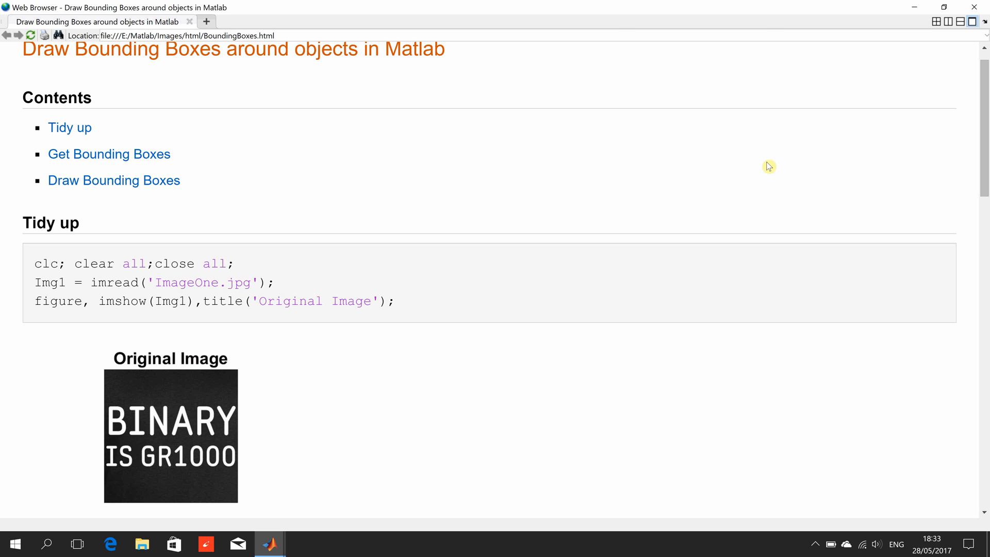
pyautogui.moveTo(982, 143)
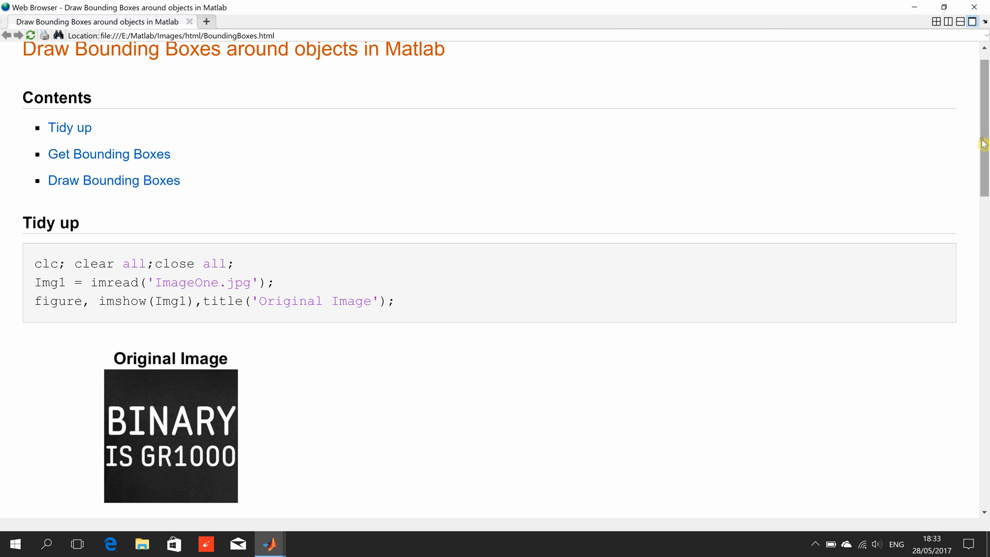
pyautogui.scroll(-3)
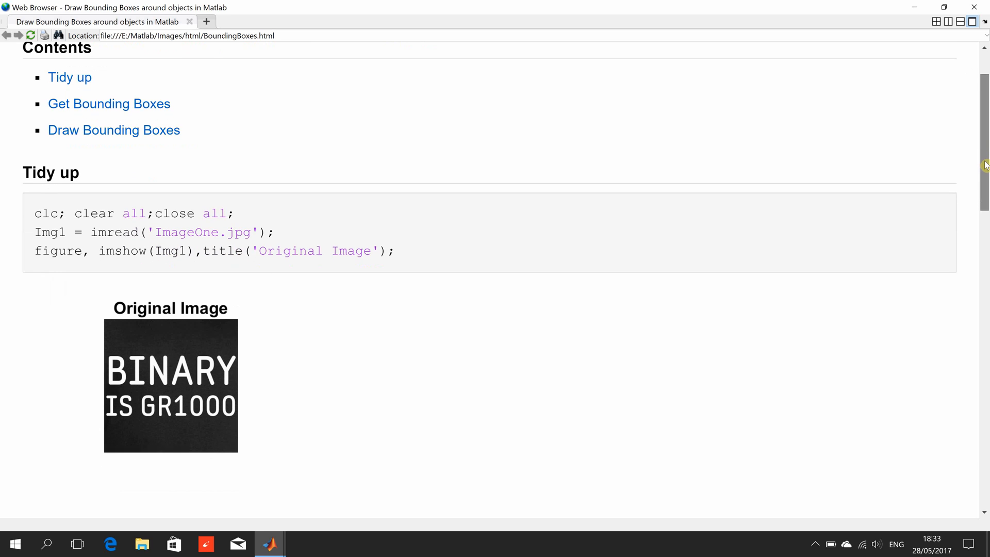
pyautogui.scroll(-3)
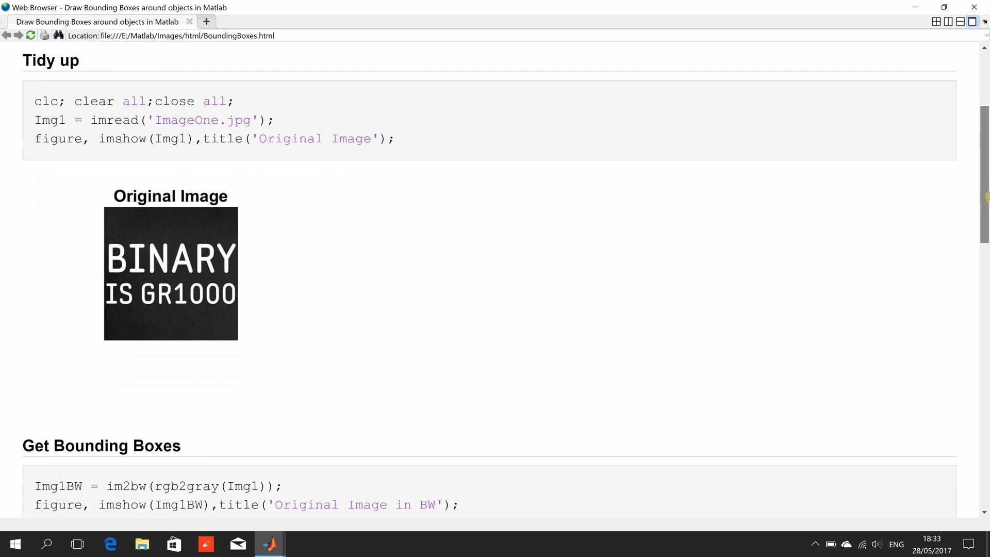
pyautogui.scroll(-3)
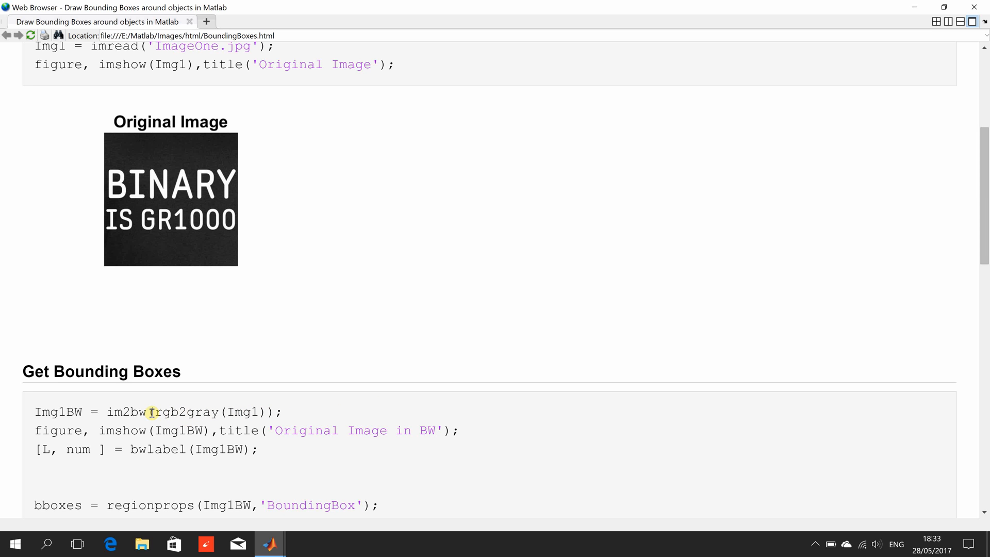
pyautogui.moveTo(249, 426)
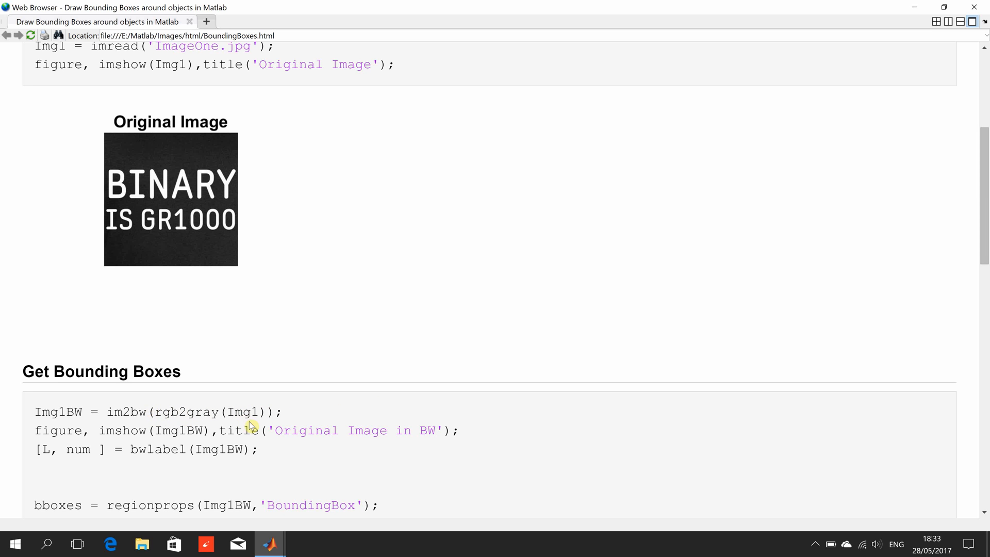
pyautogui.moveTo(982, 251)
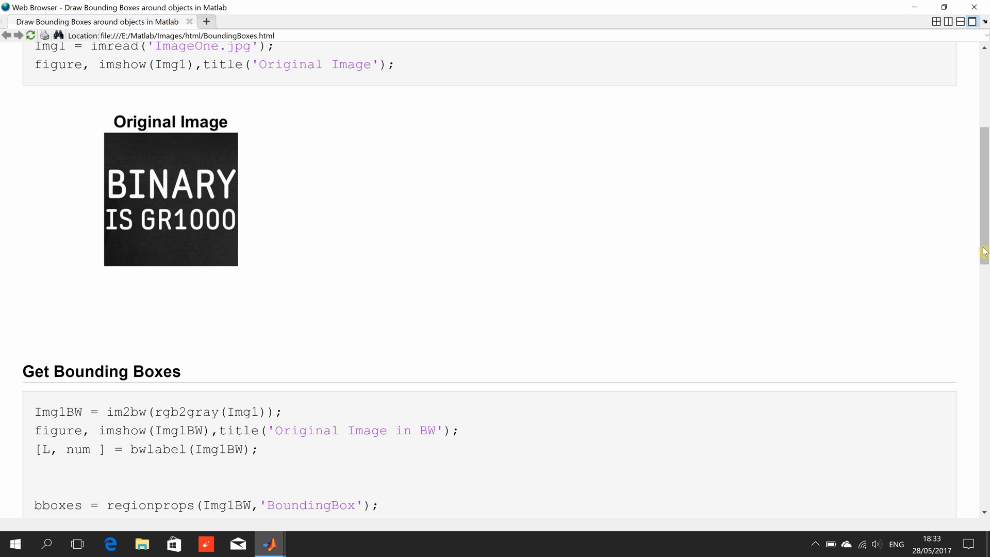
pyautogui.scroll(-3)
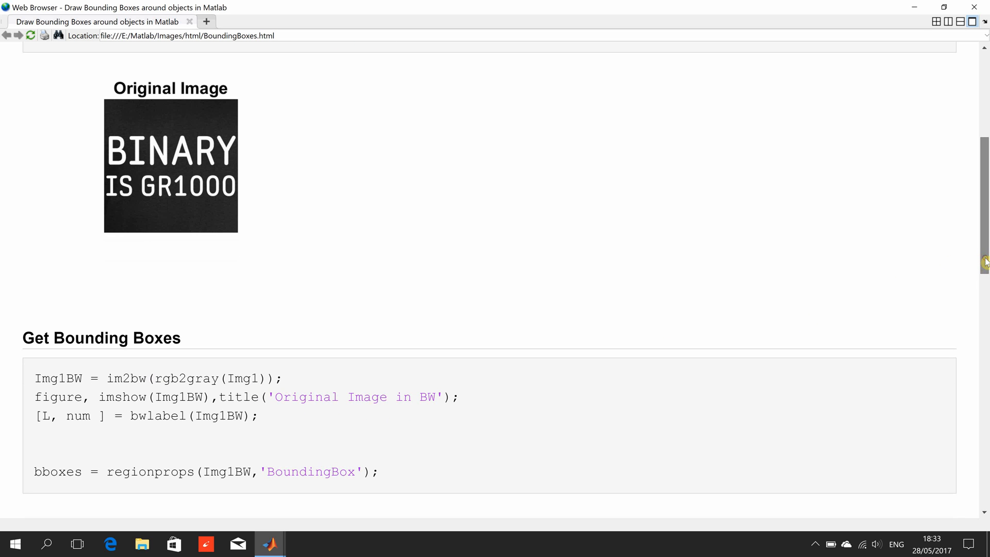
pyautogui.moveTo(227, 436)
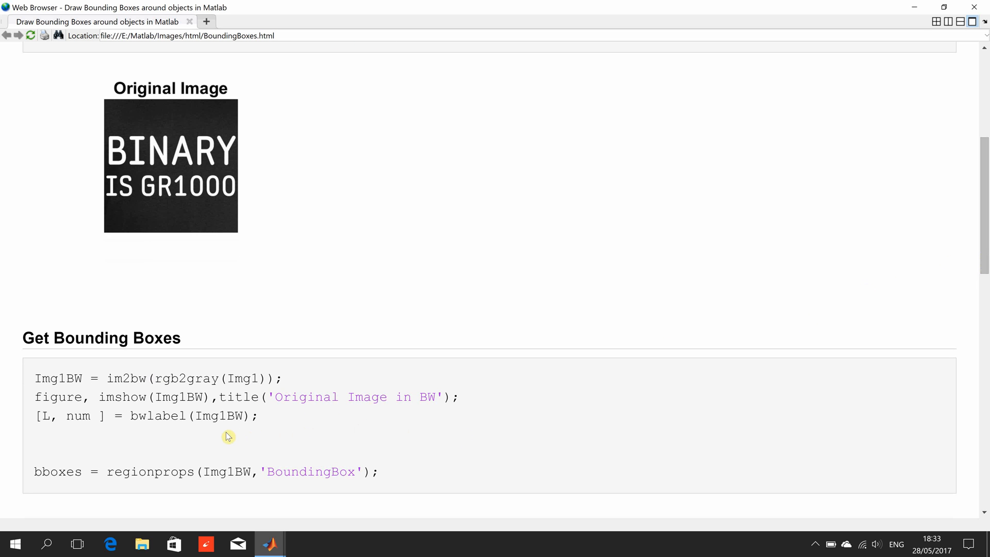
pyautogui.moveTo(71, 440)
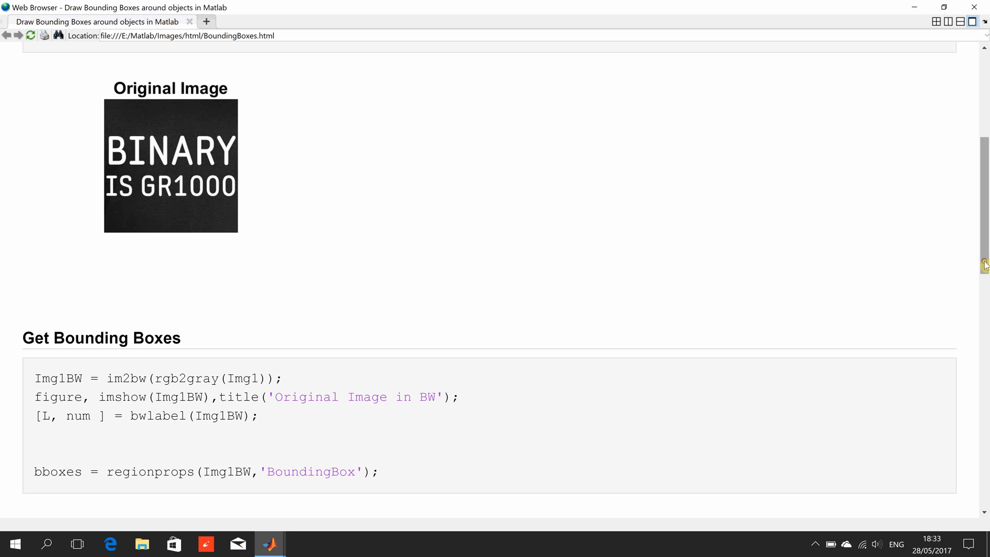
pyautogui.scroll(-3)
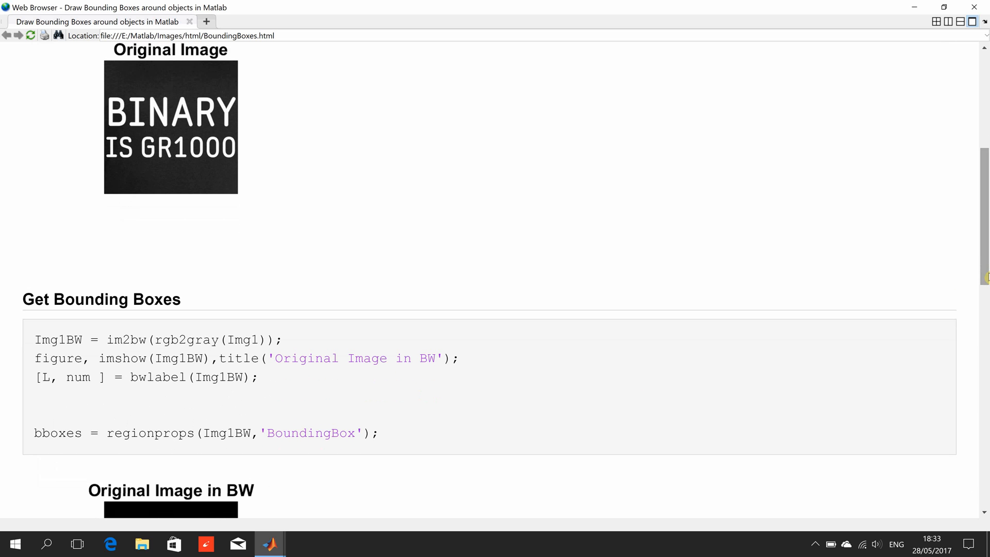
pyautogui.scroll(-3)
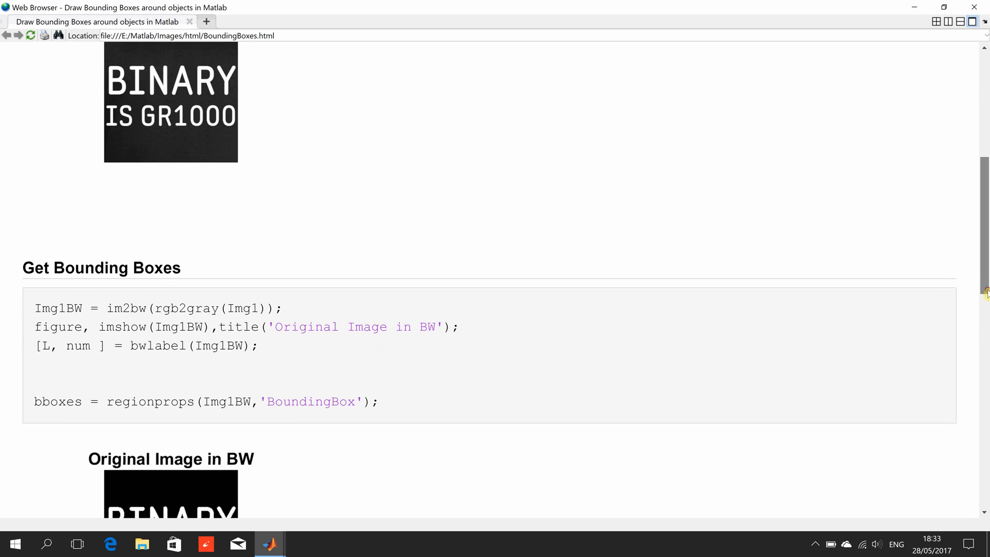
pyautogui.scroll(-3)
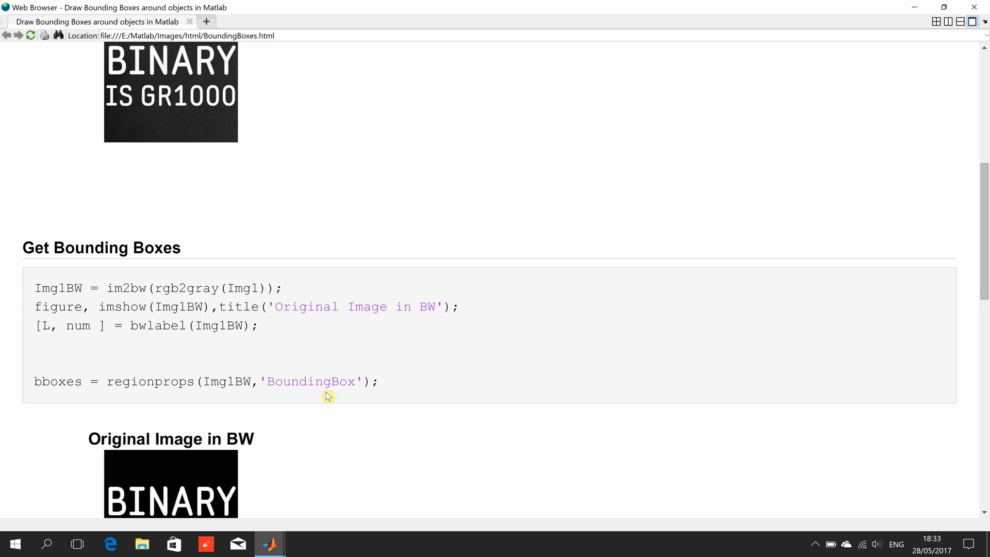
pyautogui.moveTo(252, 433)
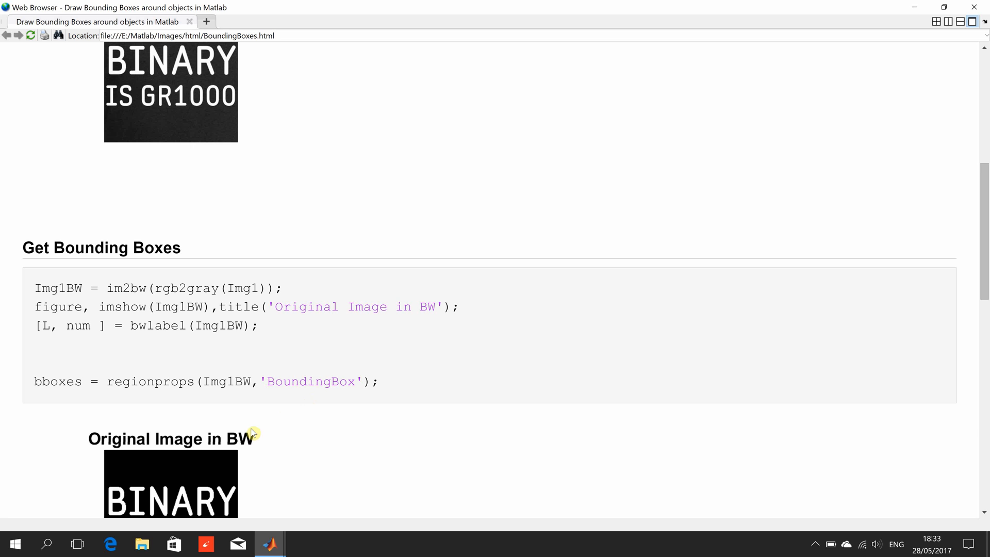
pyautogui.moveTo(190, 129)
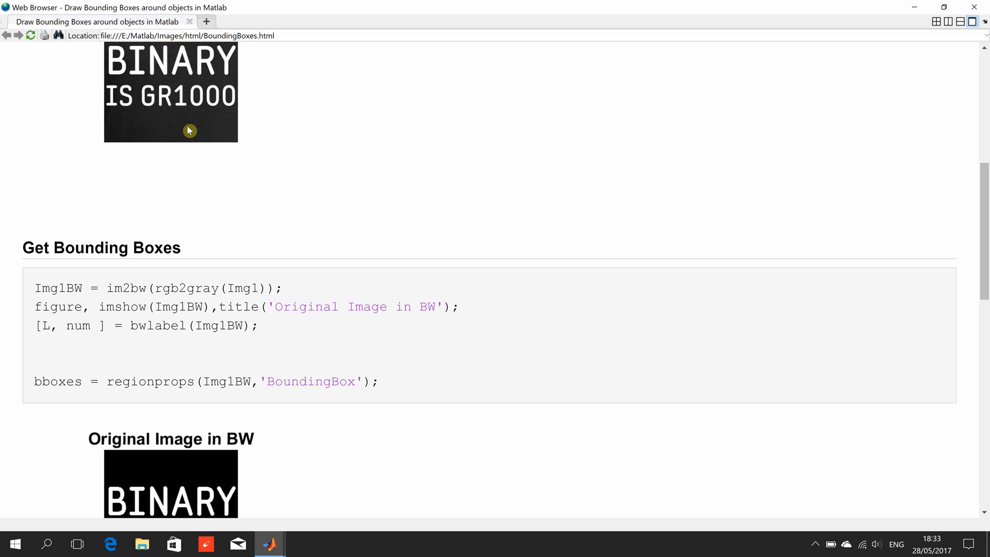
pyautogui.moveTo(130, 102)
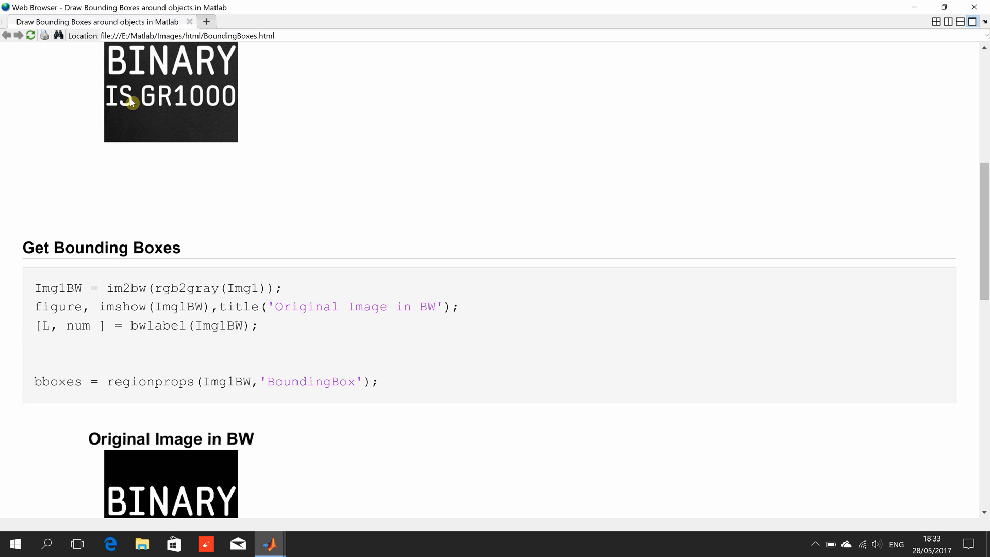
pyautogui.moveTo(116, 80)
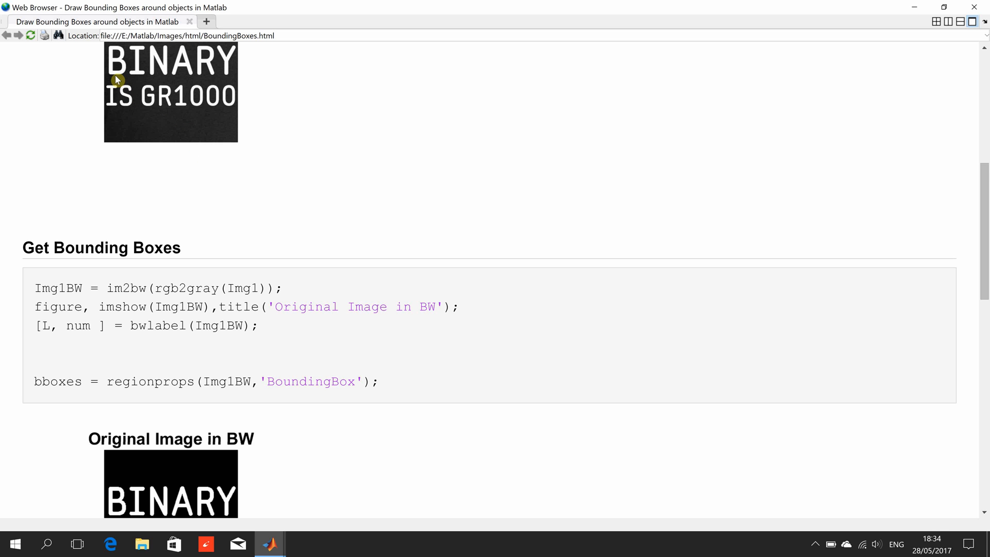
pyautogui.moveTo(357, 159)
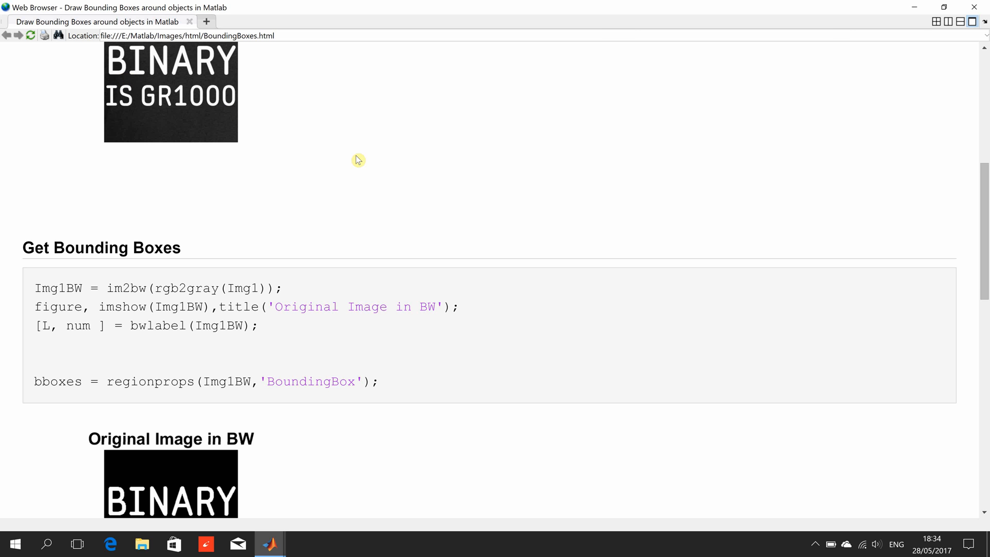
pyautogui.moveTo(985, 283)
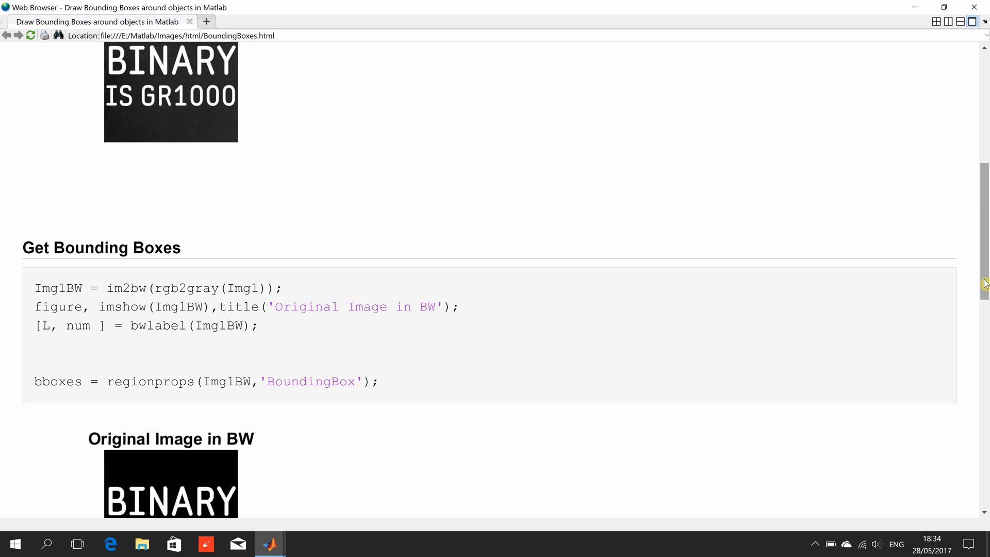
pyautogui.scroll(-3)
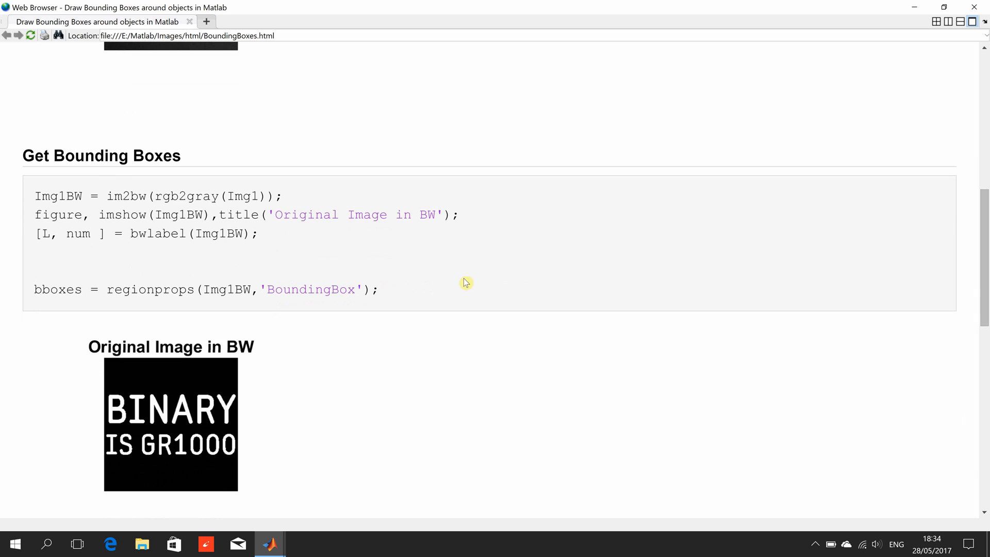
pyautogui.moveTo(52, 314)
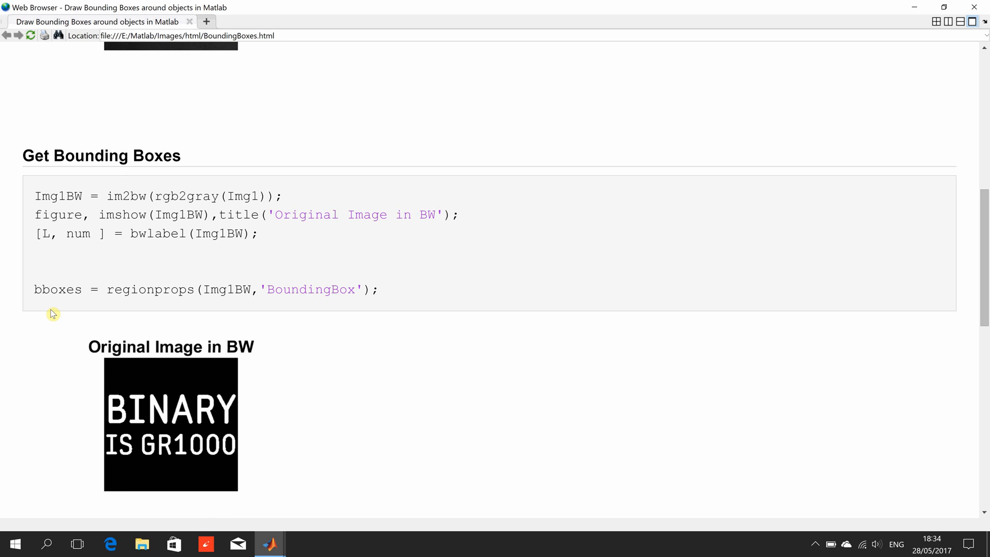
pyautogui.moveTo(52, 310)
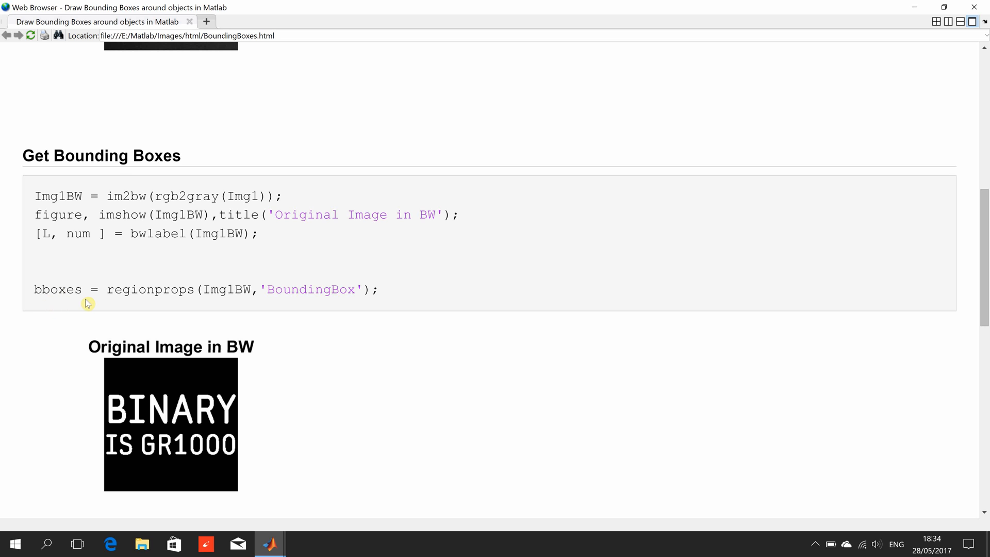
pyautogui.moveTo(336, 333)
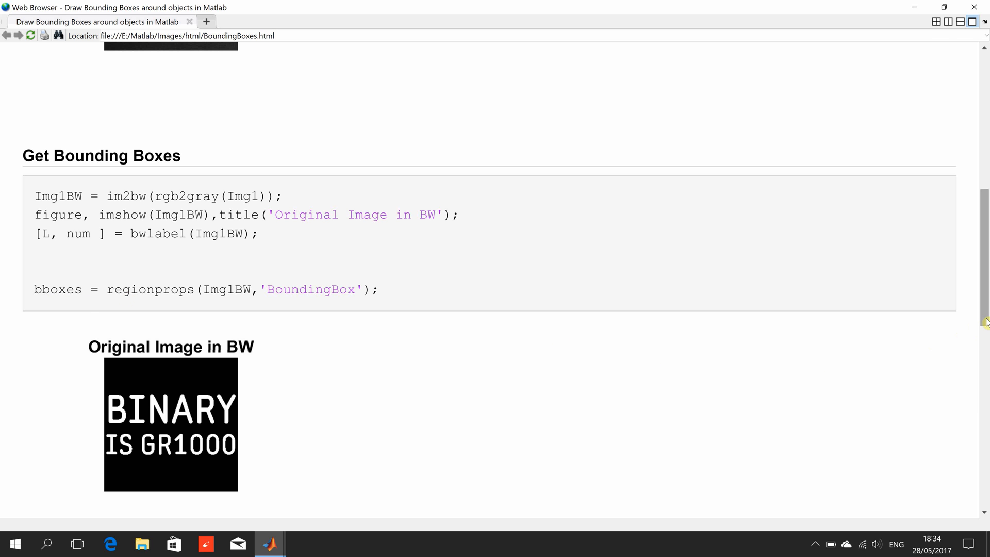
# Step: Scroll down to the Draw Bounding Boxes loop code and the image with red rectangles
pyautogui.scroll(-3)
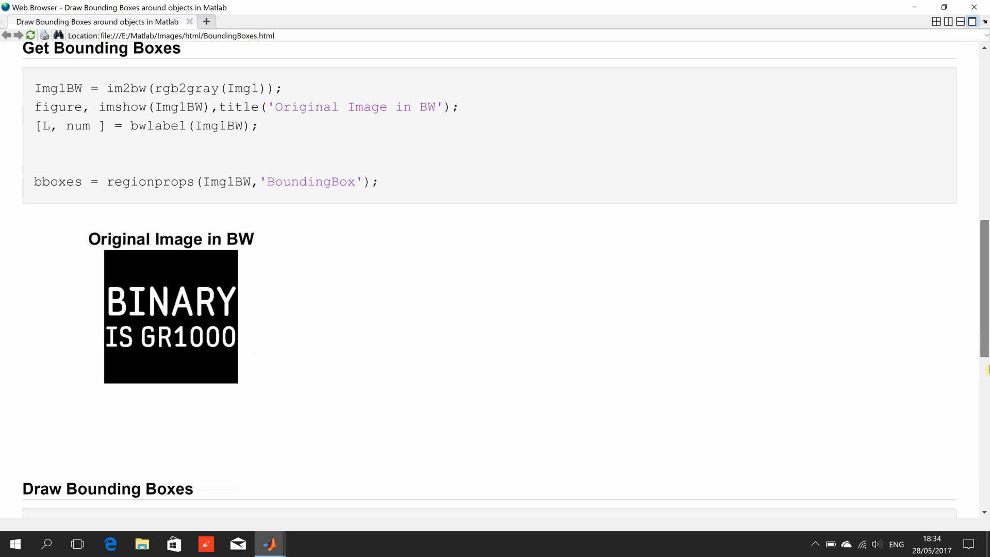
pyautogui.scroll(-3)
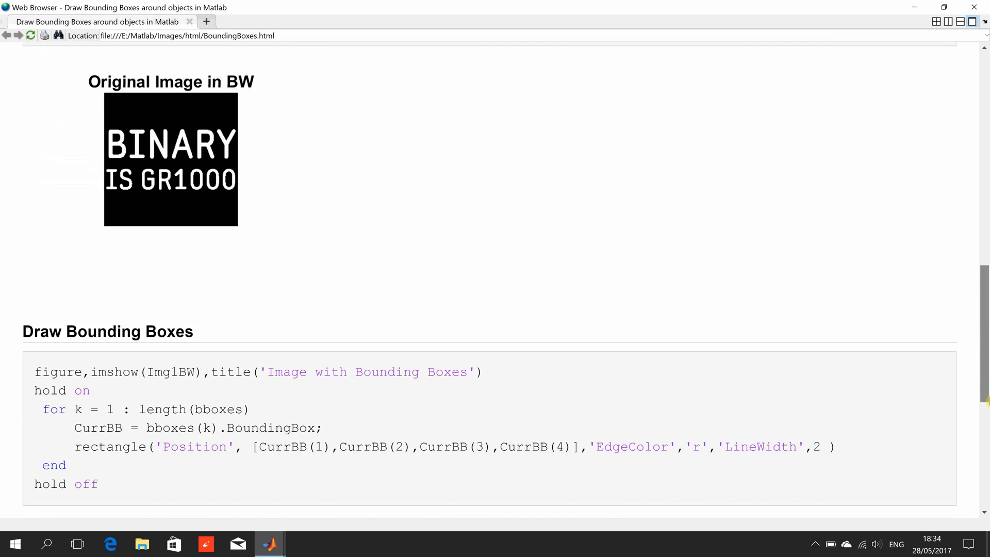
pyautogui.scroll(-3)
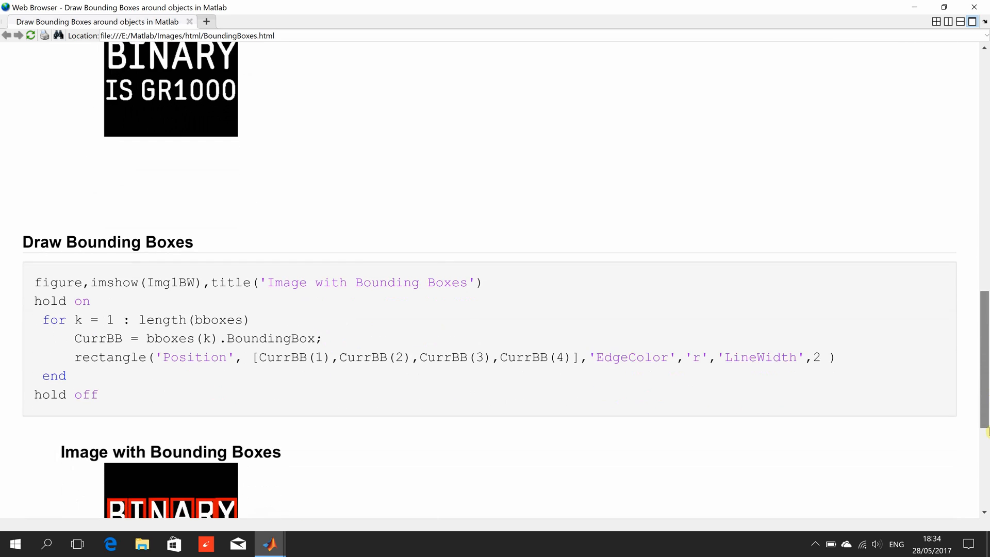
pyautogui.scroll(-3)
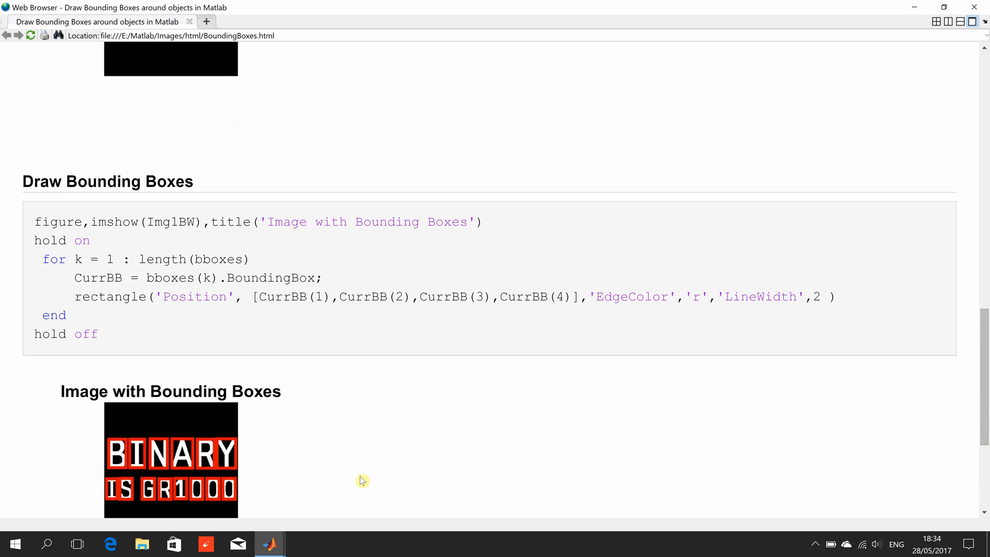
pyautogui.moveTo(103, 246)
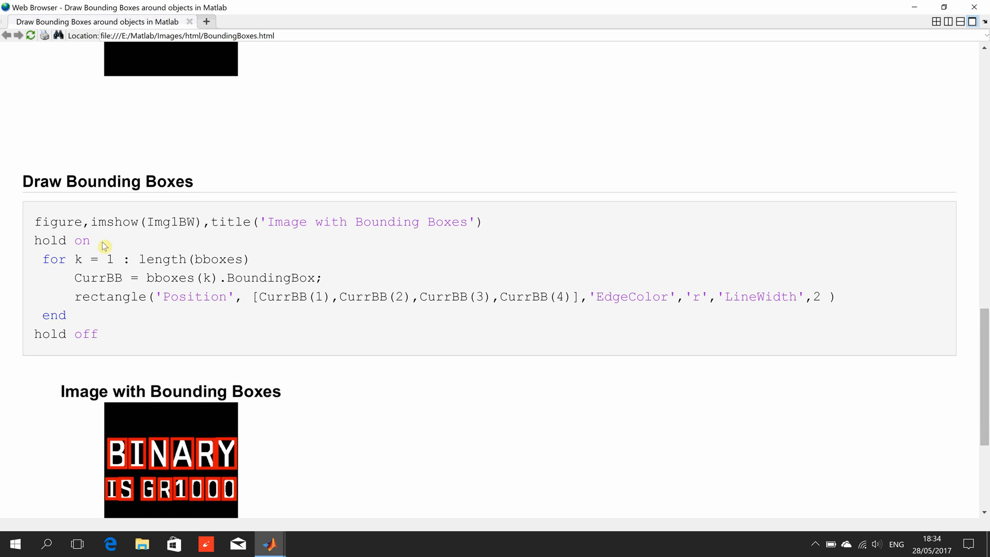
pyautogui.moveTo(129, 235)
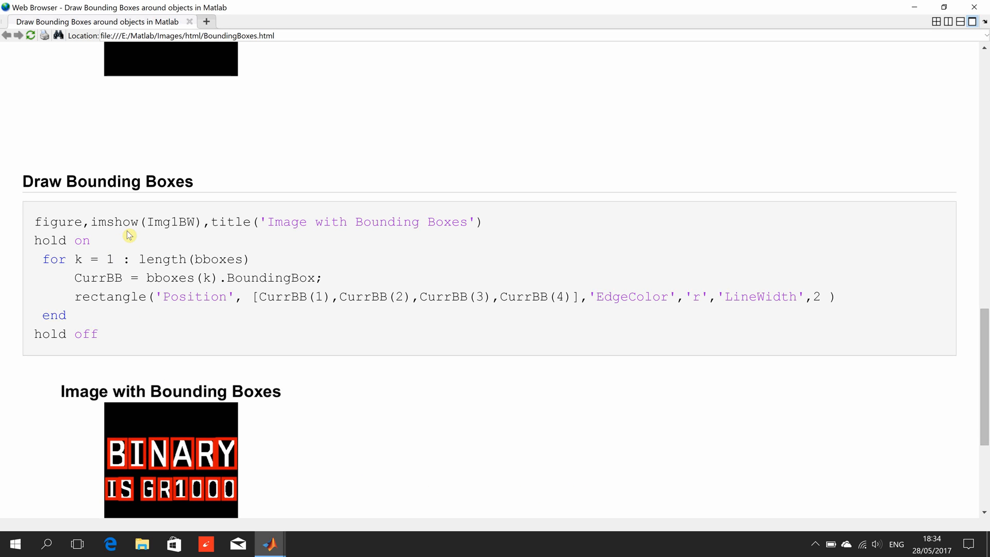
pyautogui.moveTo(278, 224)
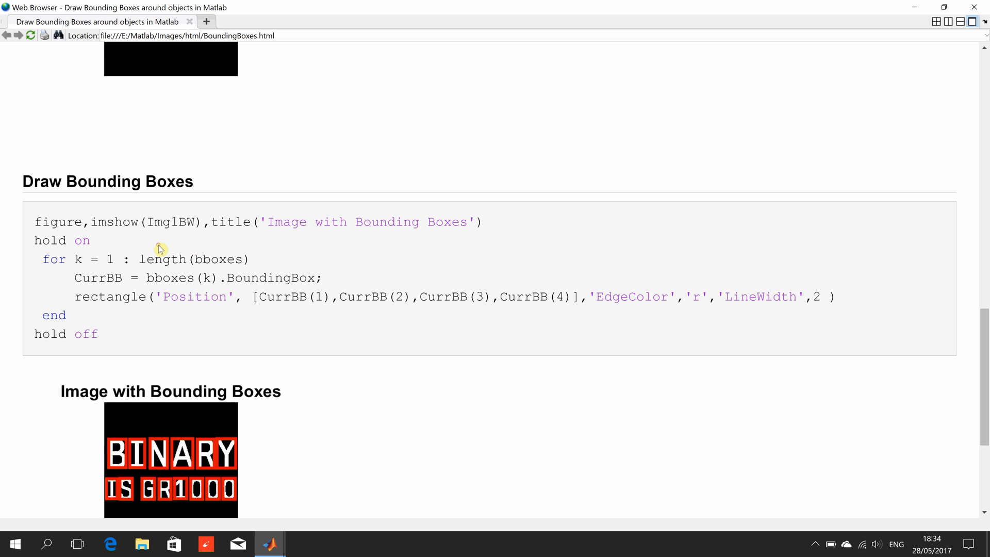
pyautogui.moveTo(184, 266)
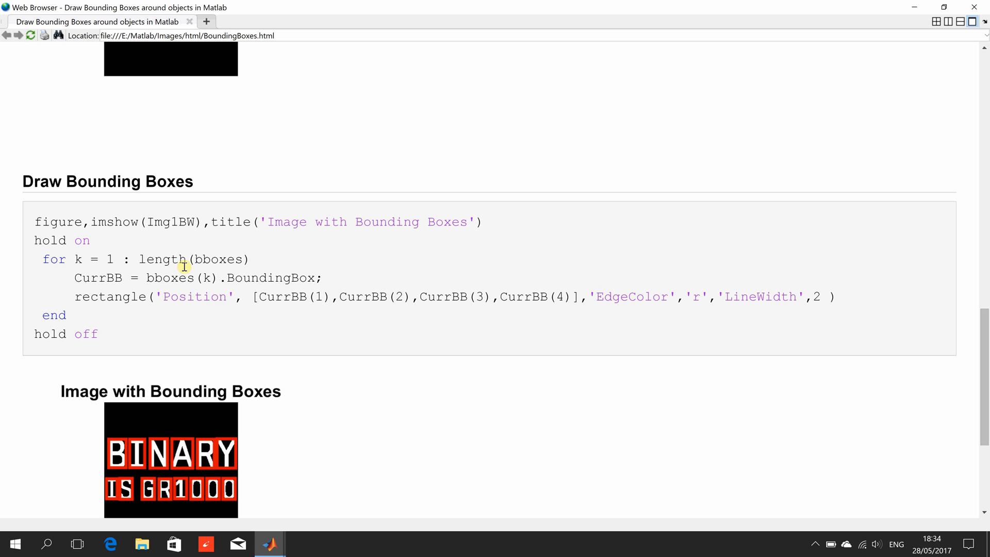
pyautogui.moveTo(149, 262)
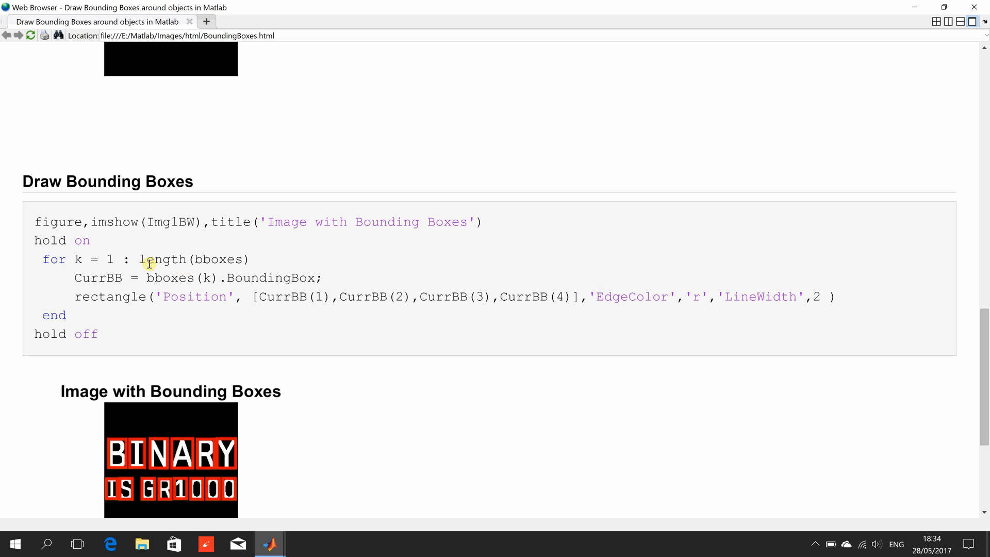
# Step: Highlight the word 'length' and adjacent text in the for loop line
pyautogui.doubleClick(159, 259)
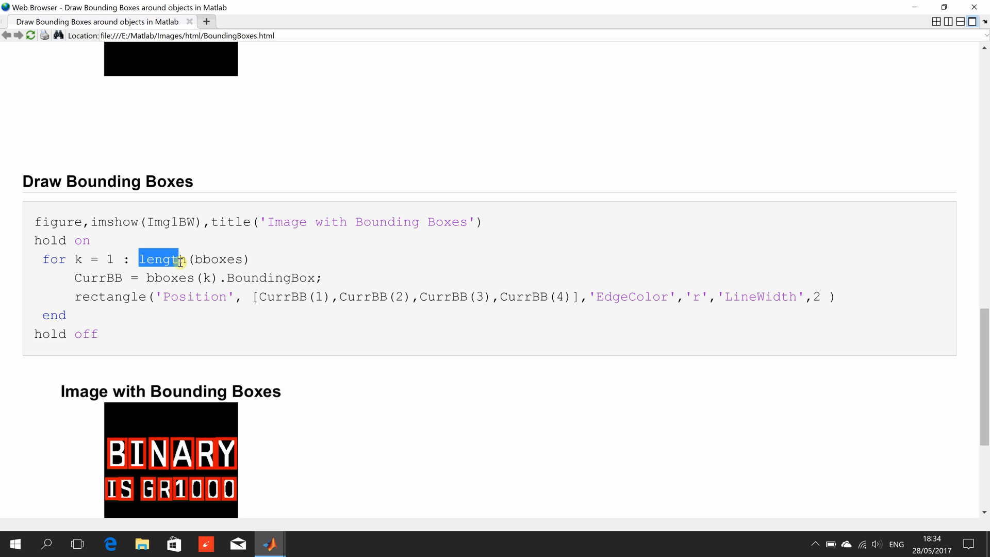
pyautogui.moveTo(179, 259); pyautogui.dragTo(252, 259)
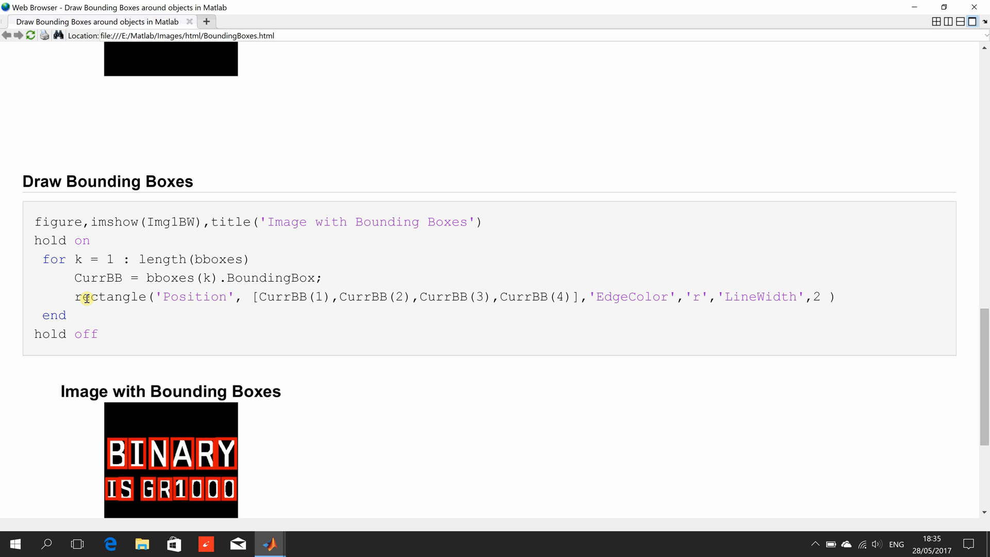
pyautogui.doubleClick(105, 296)
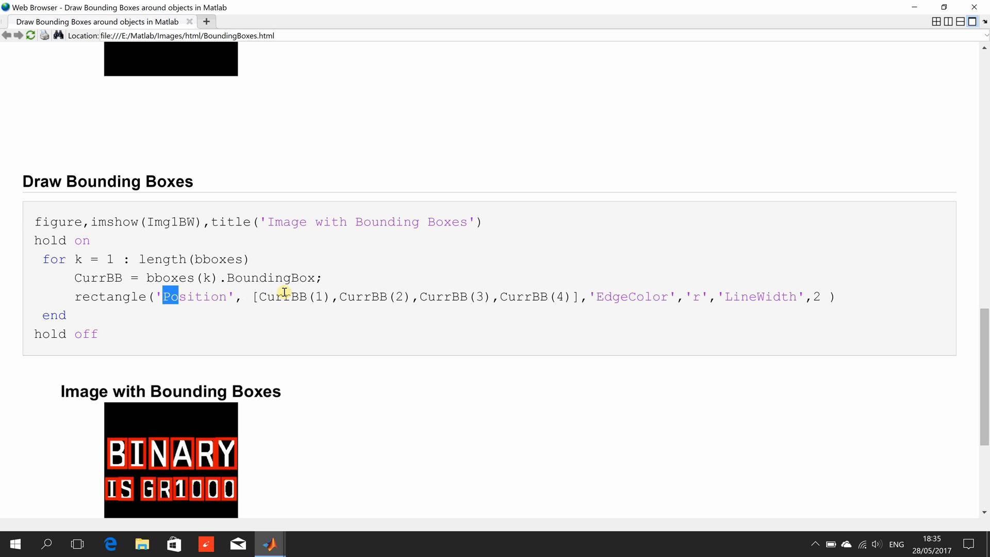
pyautogui.moveTo(292, 296)
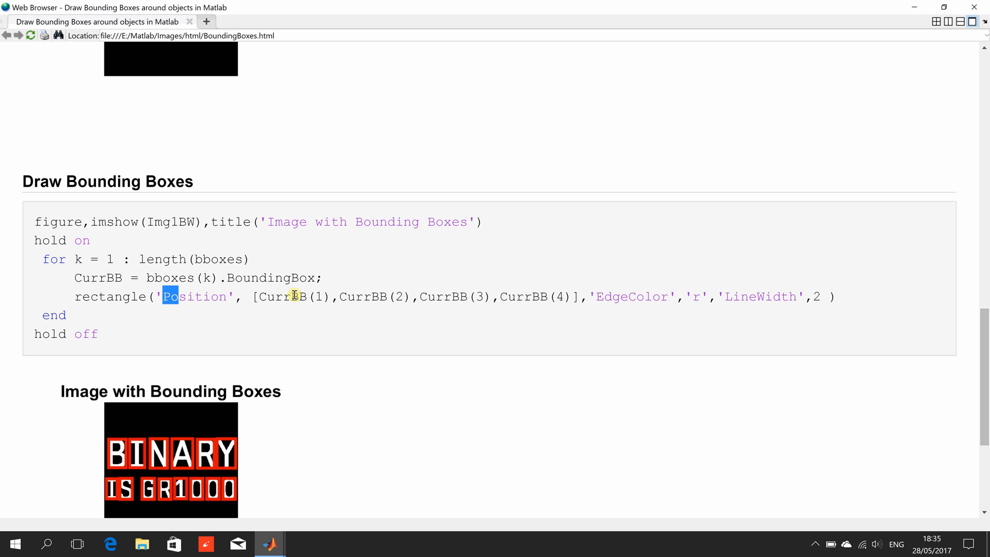
pyautogui.moveTo(362, 297)
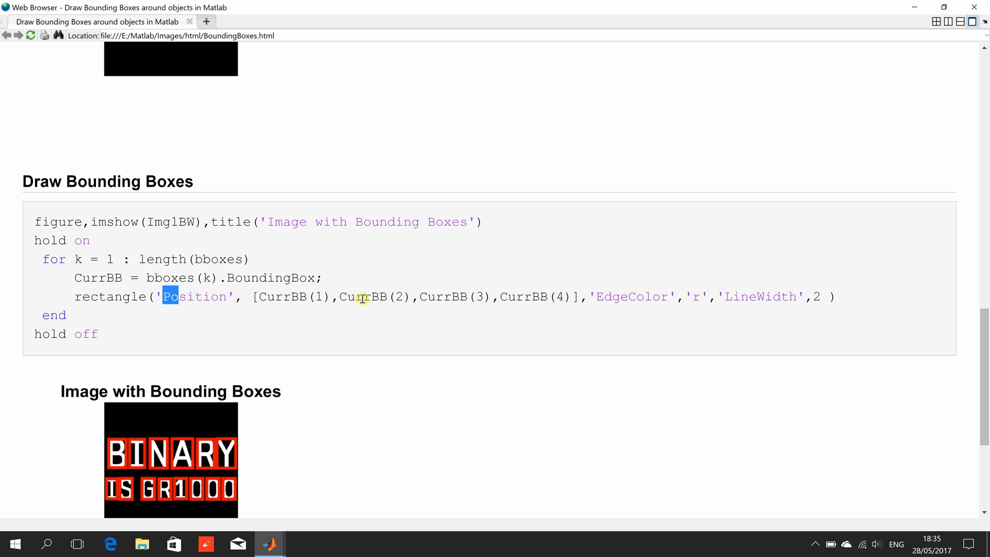
pyautogui.moveTo(511, 297)
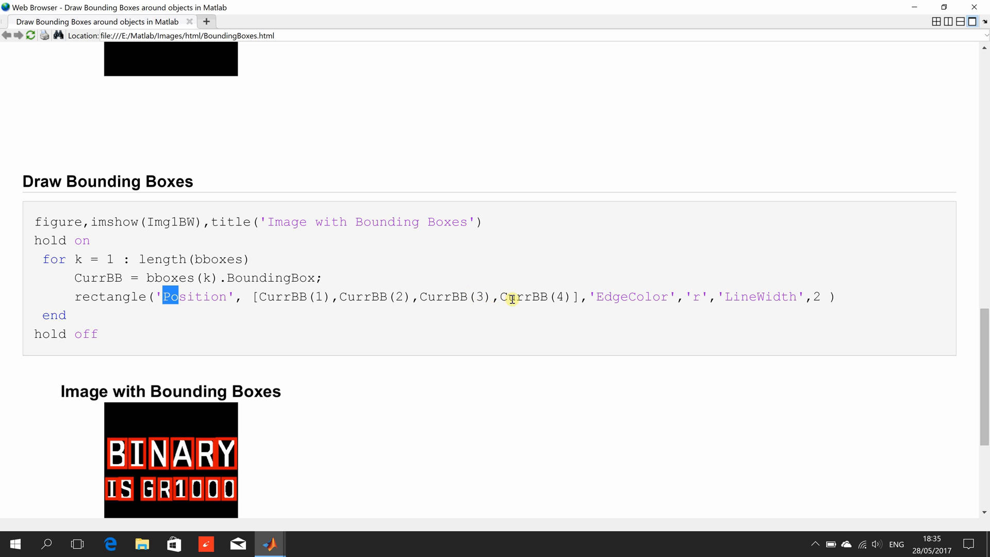
pyautogui.moveTo(612, 297)
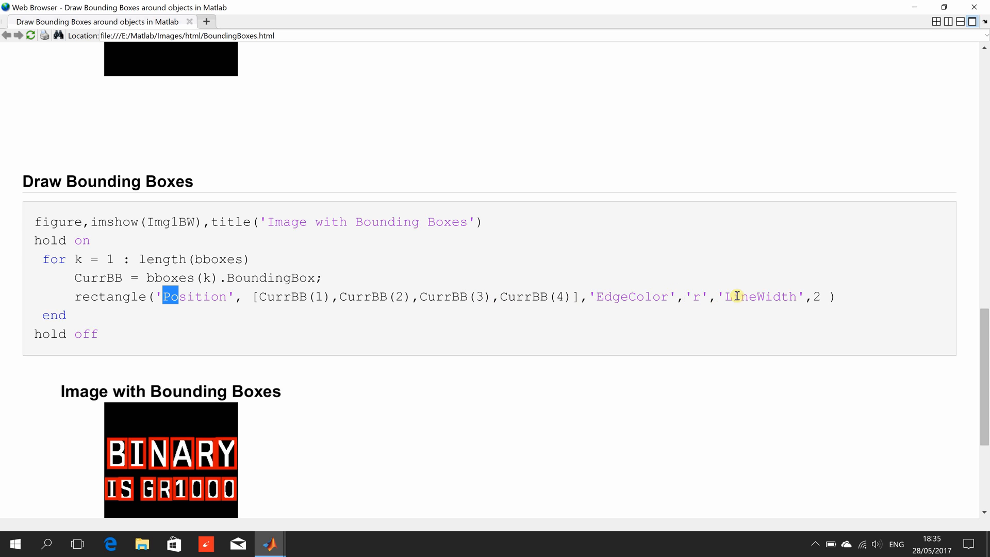
pyautogui.moveTo(724, 297)
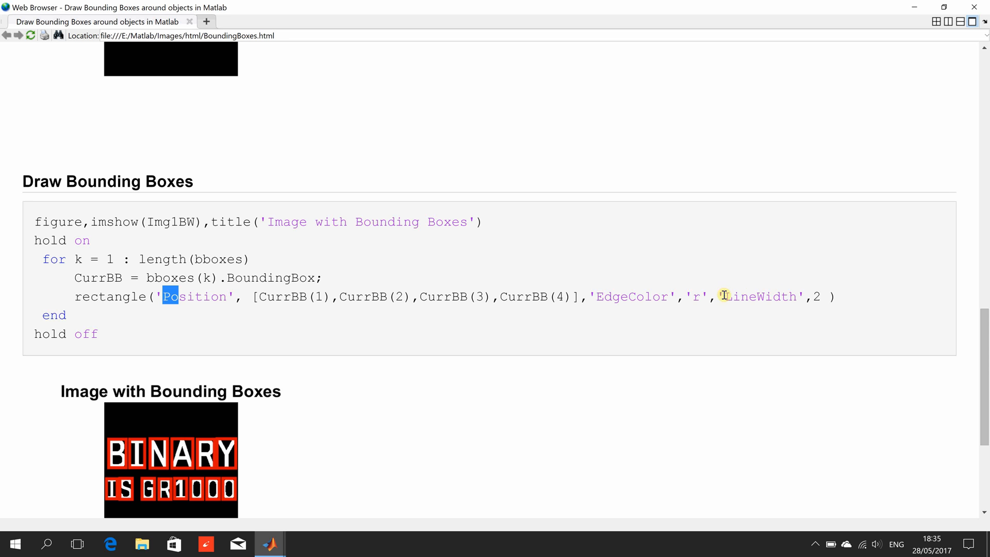
pyautogui.moveTo(844, 336)
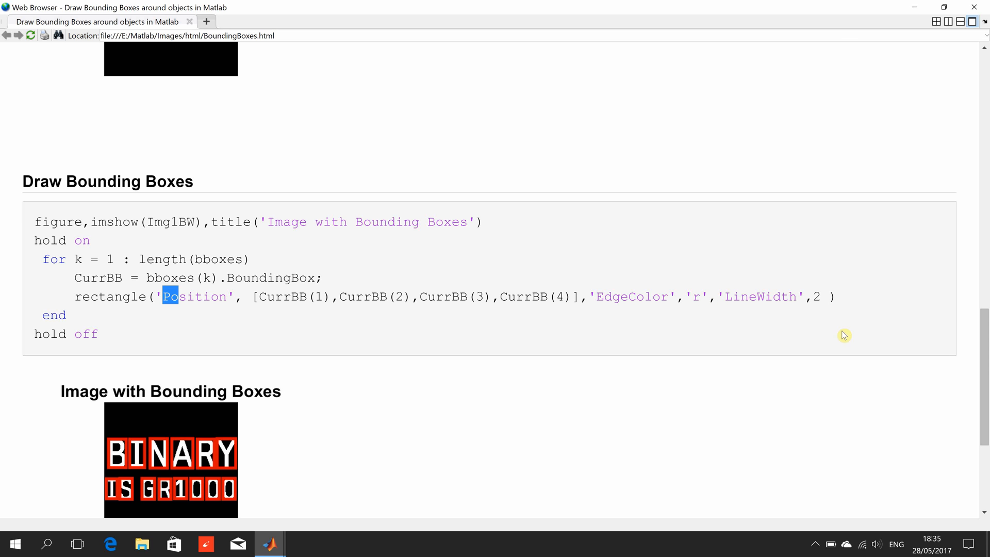
pyautogui.moveTo(984, 365)
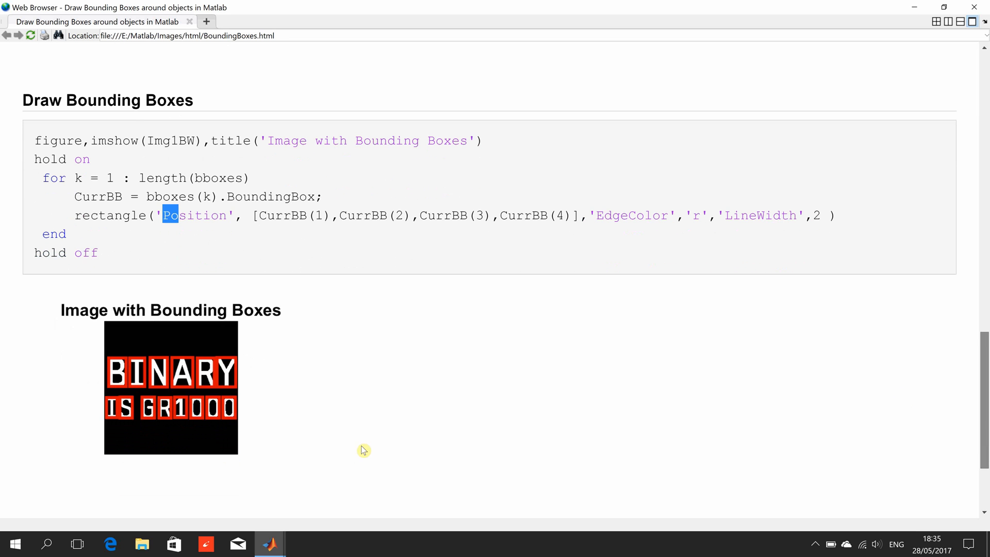
pyautogui.moveTo(93, 260)
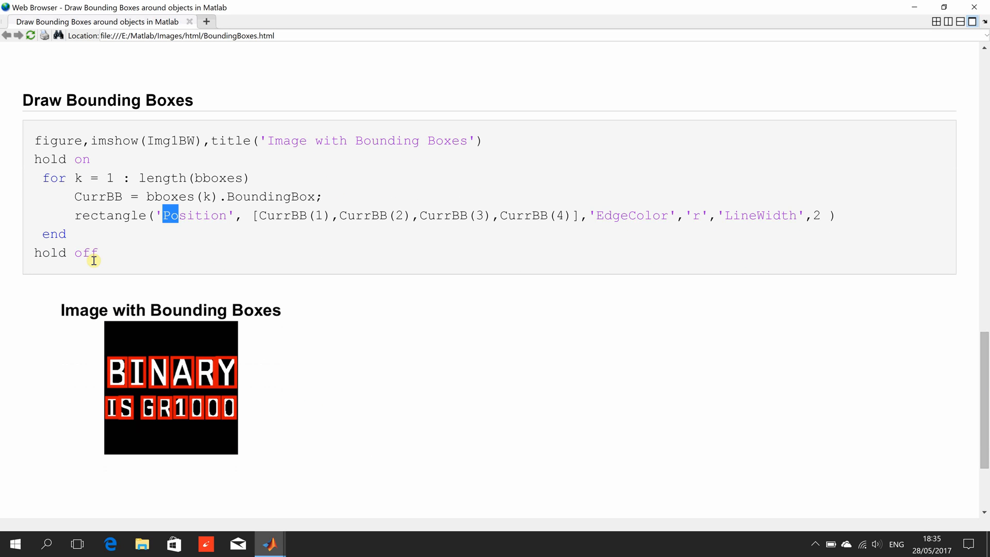
pyautogui.moveTo(94, 265)
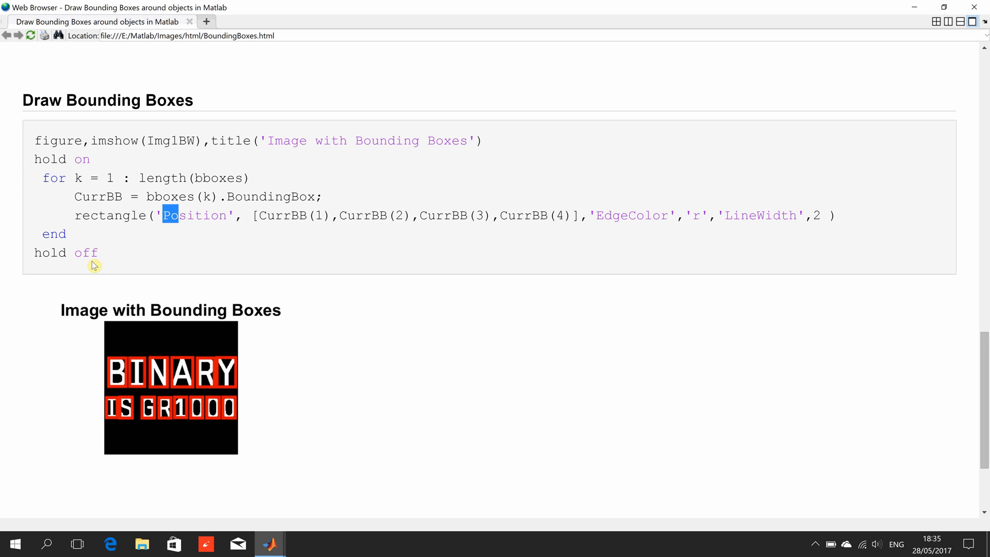
pyautogui.moveTo(108, 286)
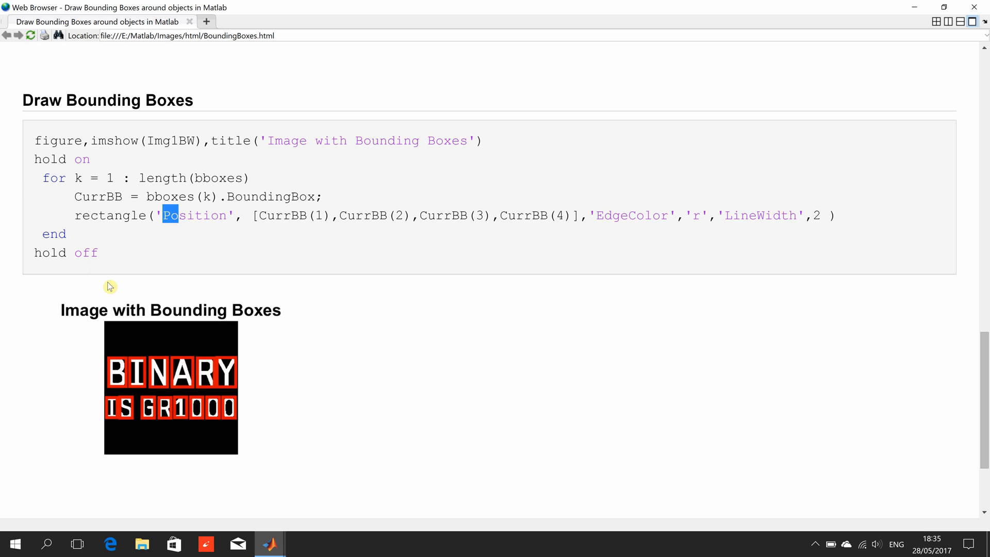
pyautogui.moveTo(141, 336)
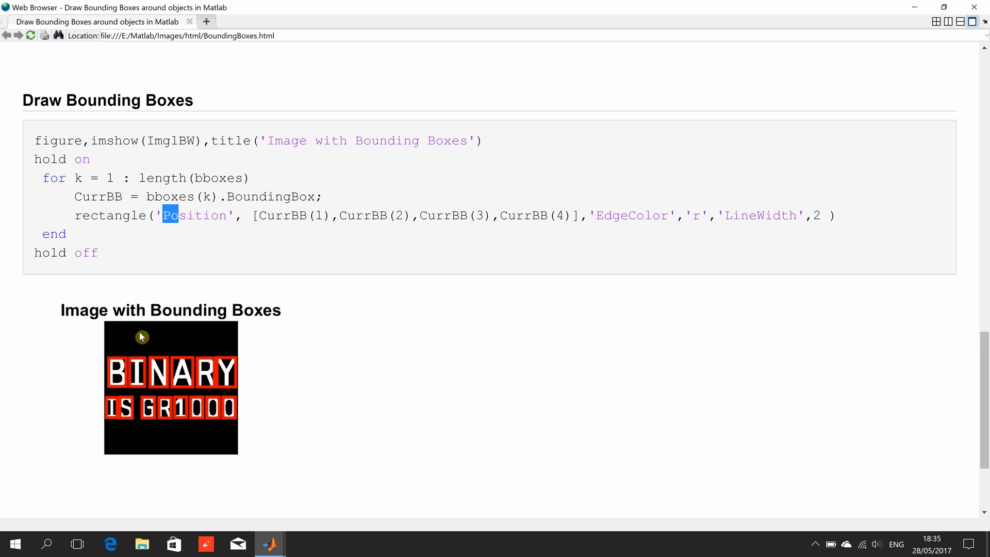